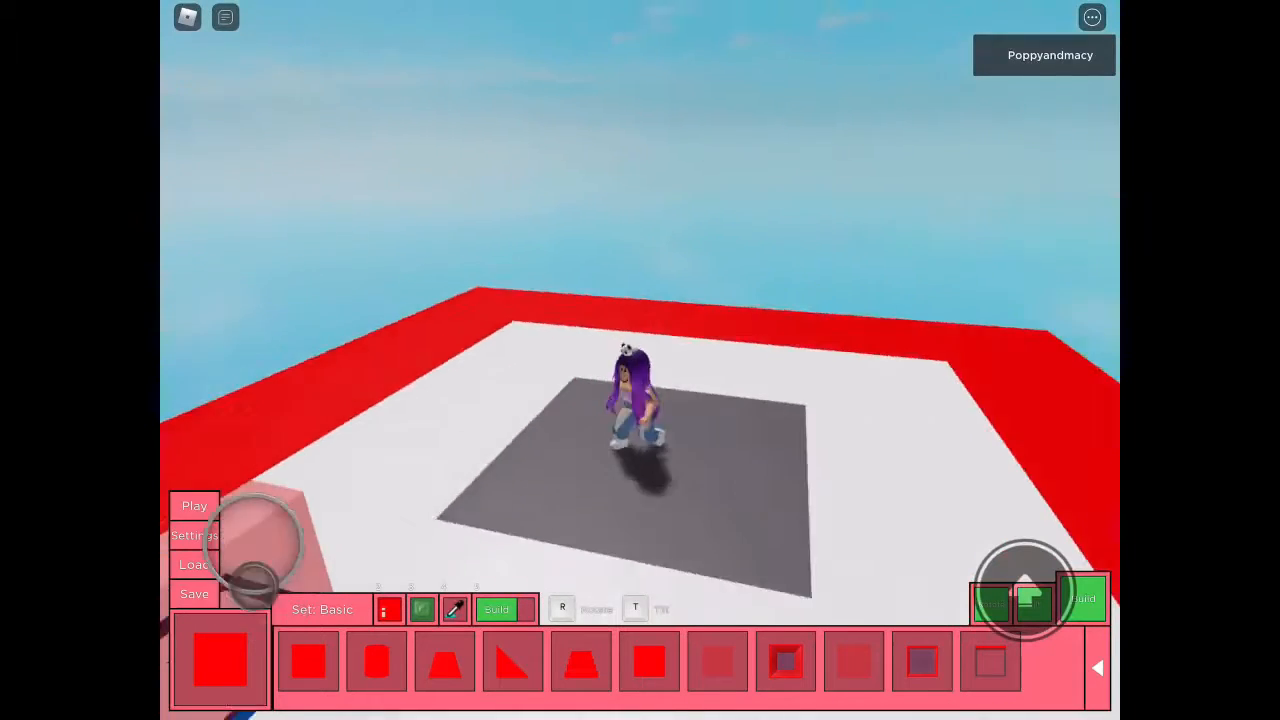
# Save the Piggy build map into Slot 1 and close the slot list
pyautogui.click(194, 593)
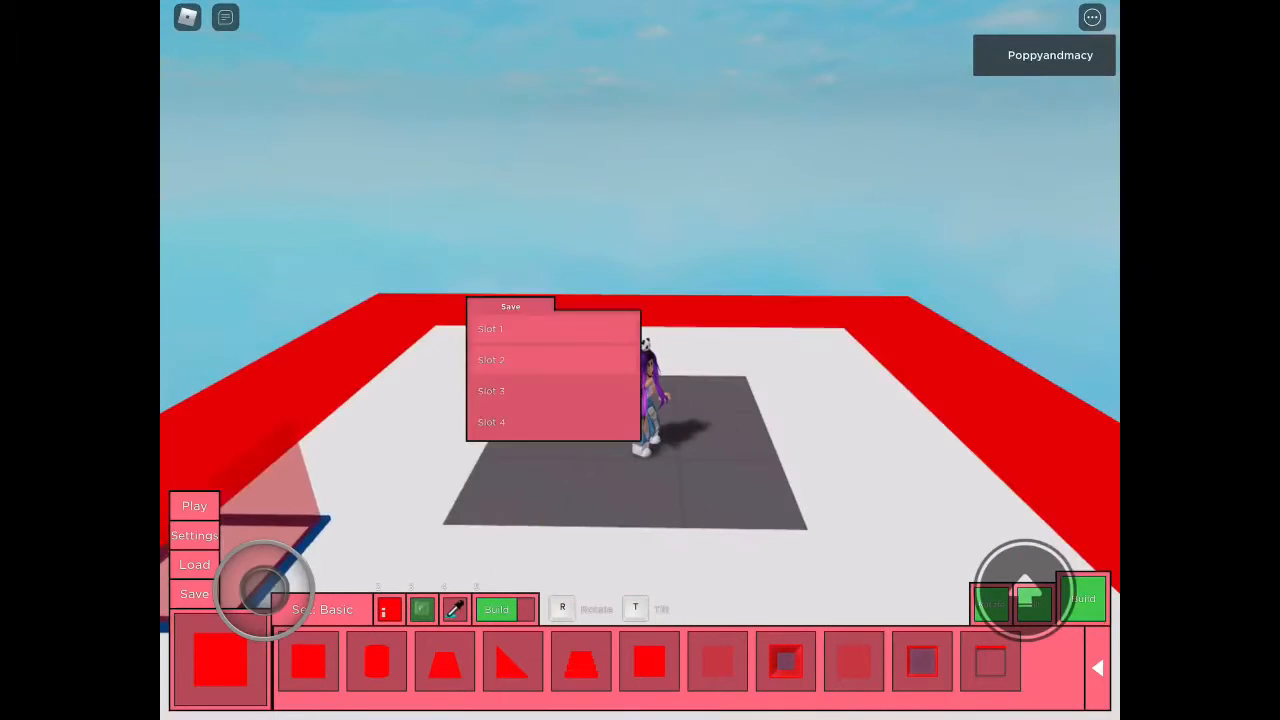
pyautogui.click(490, 328)
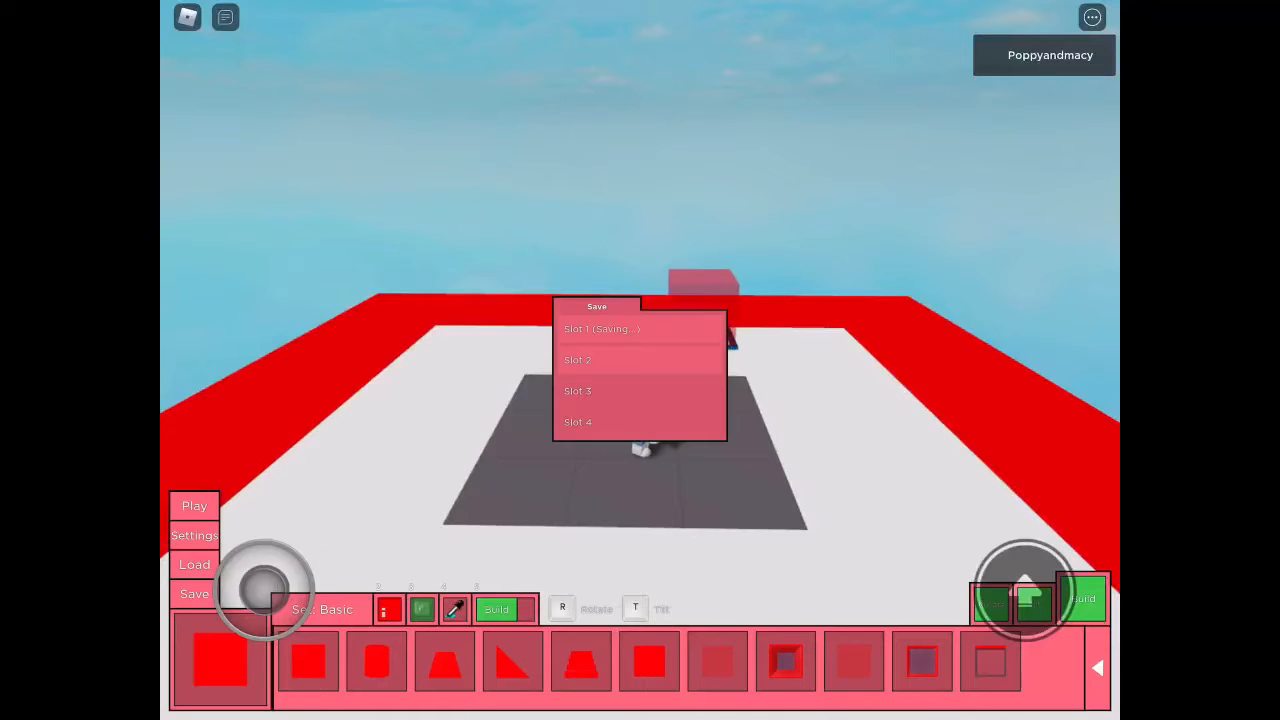
pyautogui.click(601, 328)
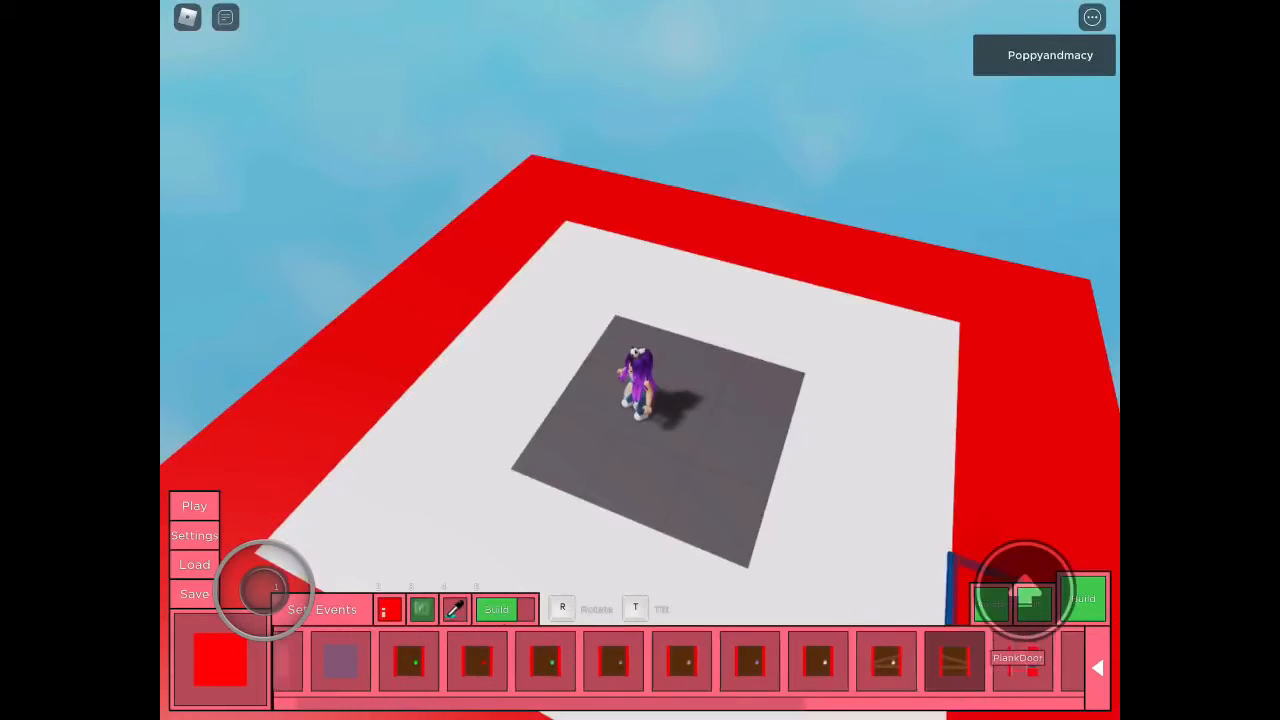
# Select the PlankDoor piece from the Events hotbar
pyautogui.click(221, 660)
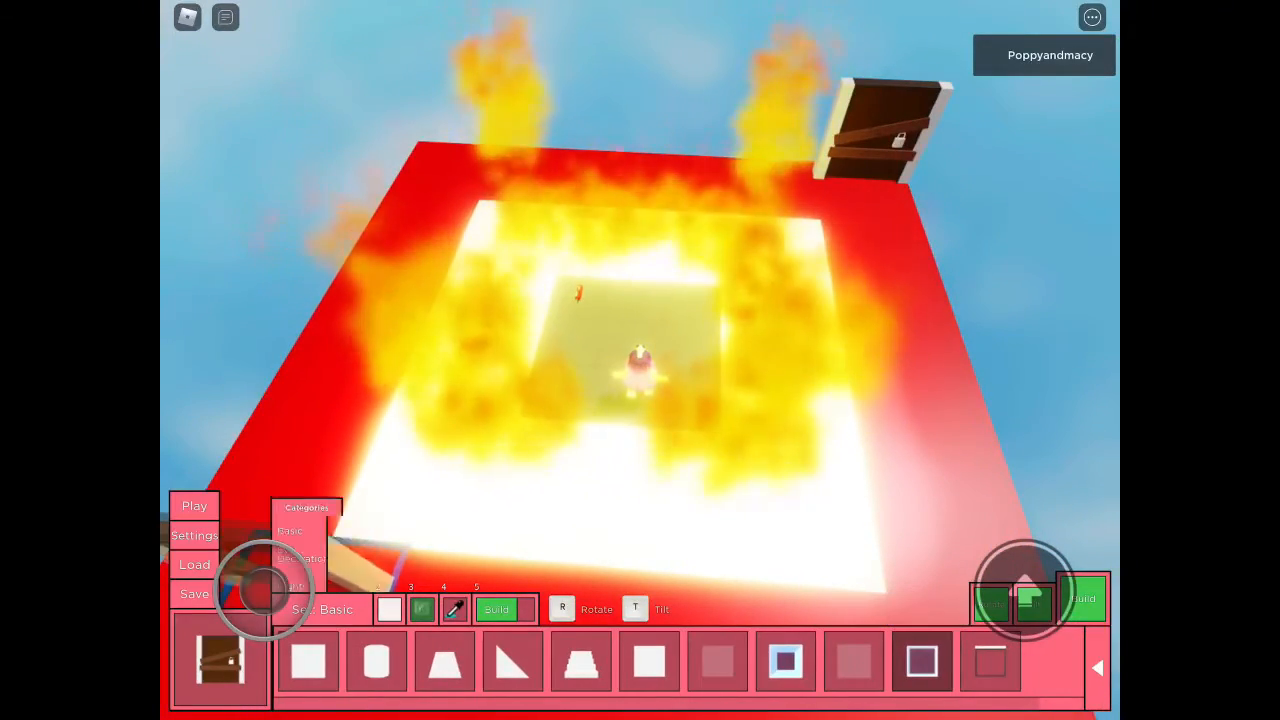
# Switch to another building-piece category from the Categories list
pyautogui.click(293, 577)
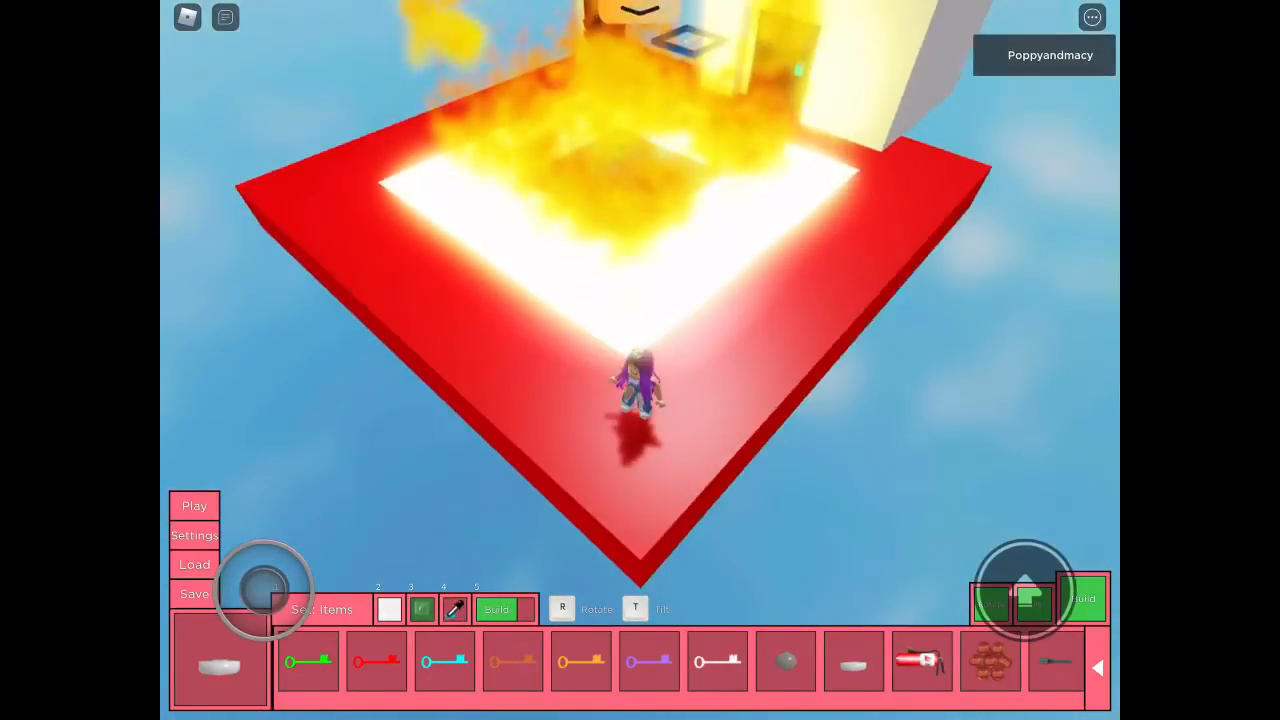
# Open the Load slot list showing the saved map slots
pyautogui.click(194, 564)
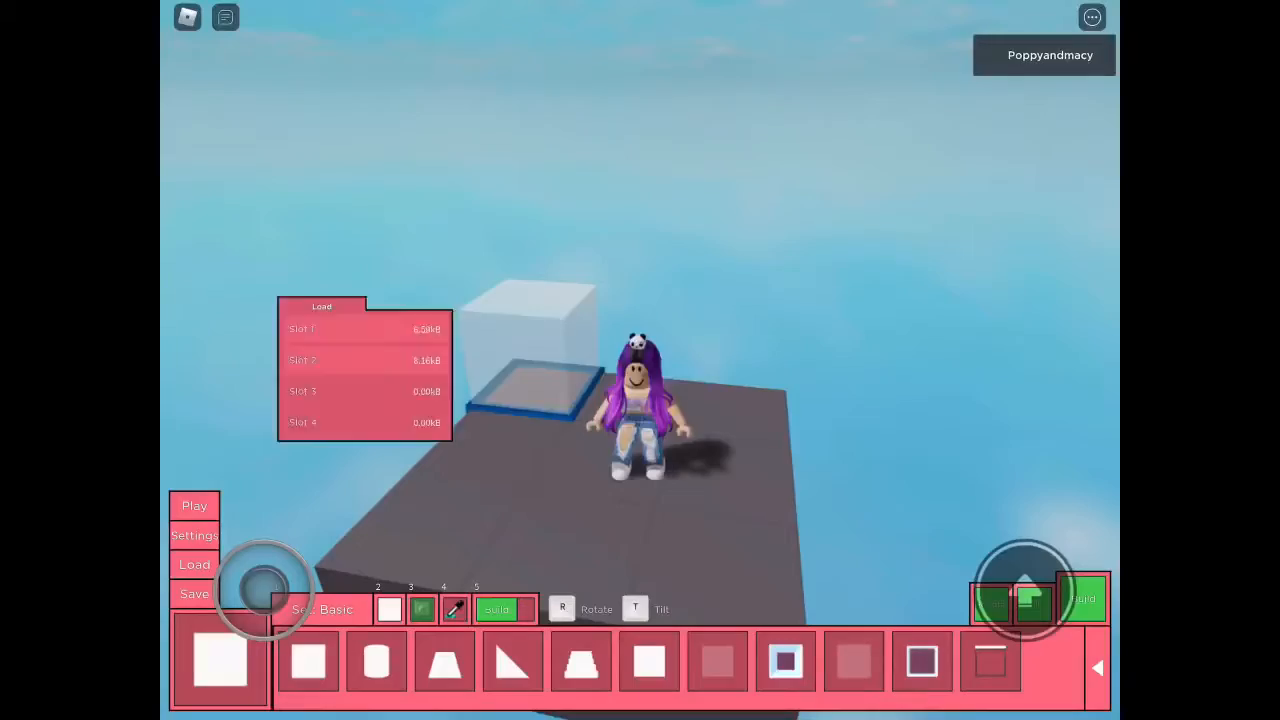